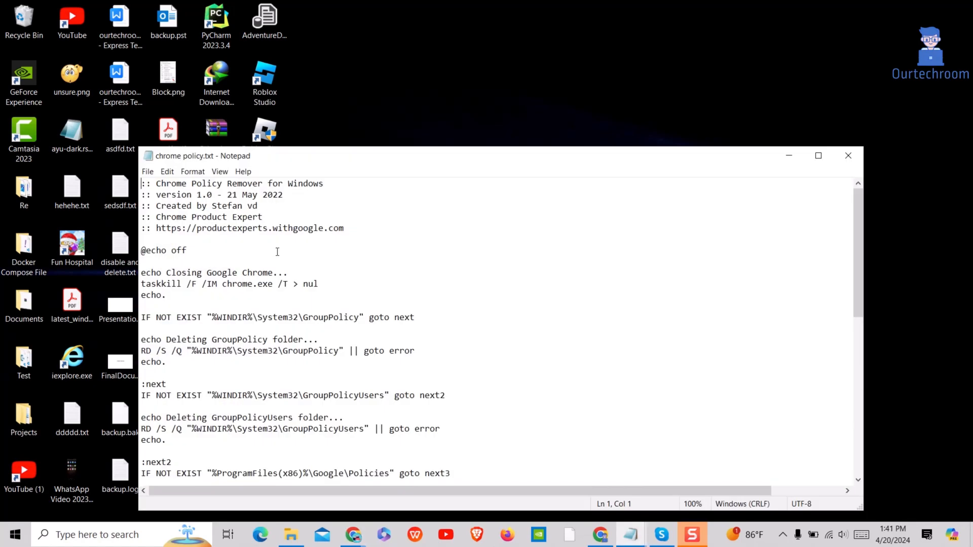
- Review the Chrome Policy Remover script in Notepad and close the window
scroll("down", 3)
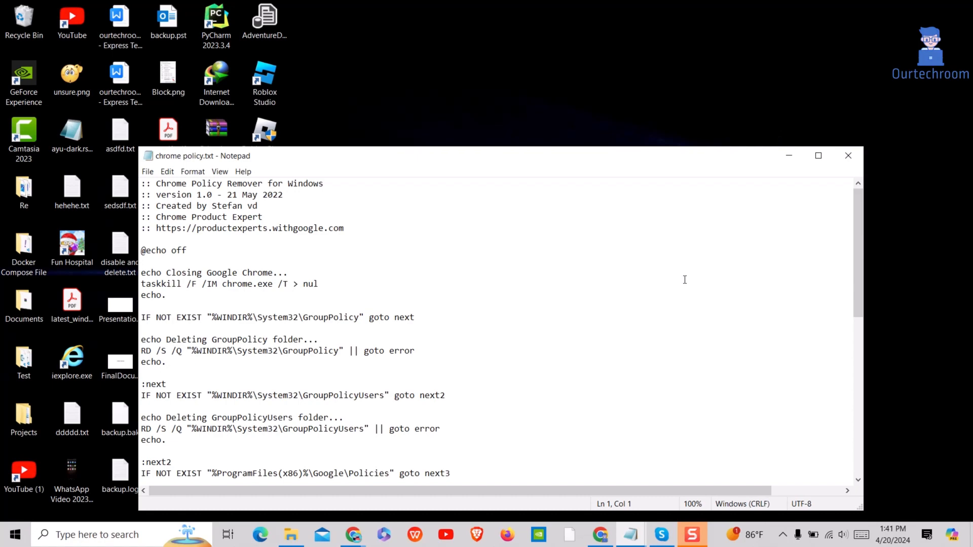
left_click(847, 156)
type("policy-remover.bat")
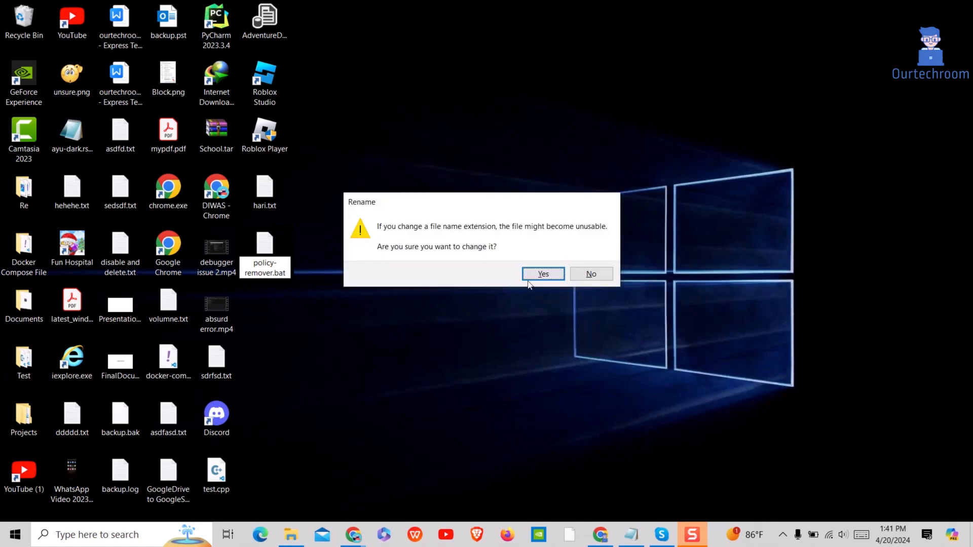
- Confirm renaming to policy-remover.bat and verify its properties show a Windows Batch File
left_click(542, 273)
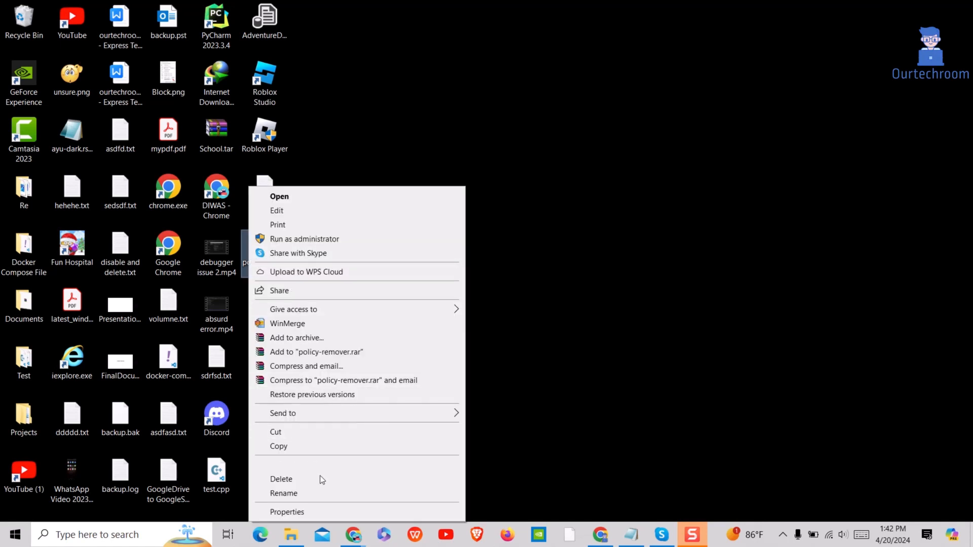
left_click(286, 512)
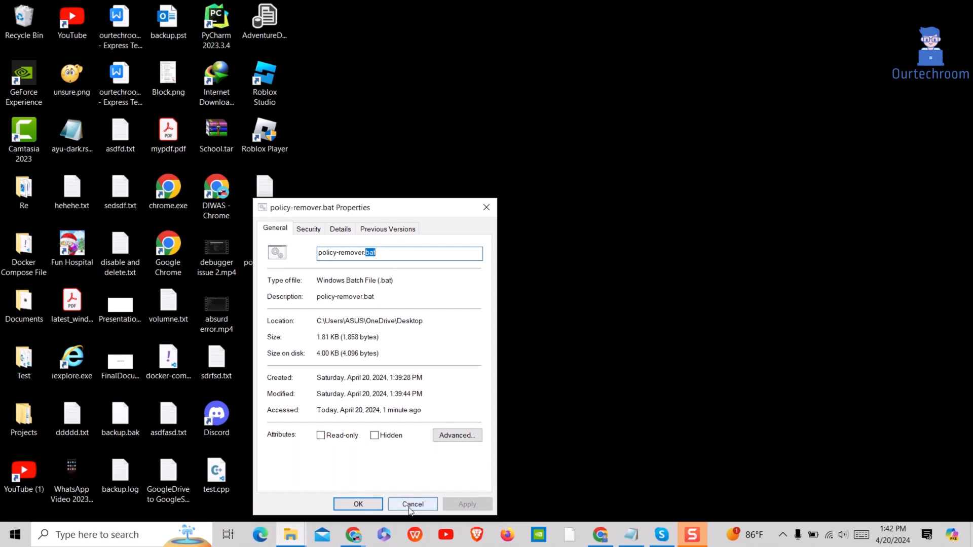
left_click(413, 504)
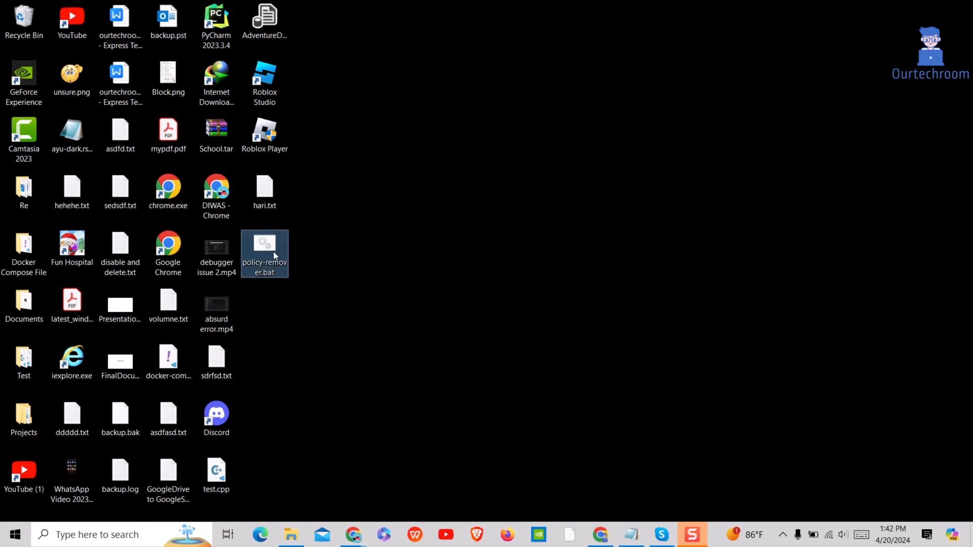
- Run policy-remover.bat as administrator so it deletes the GroupPolicy folders and updates policy
right_click(264, 255)
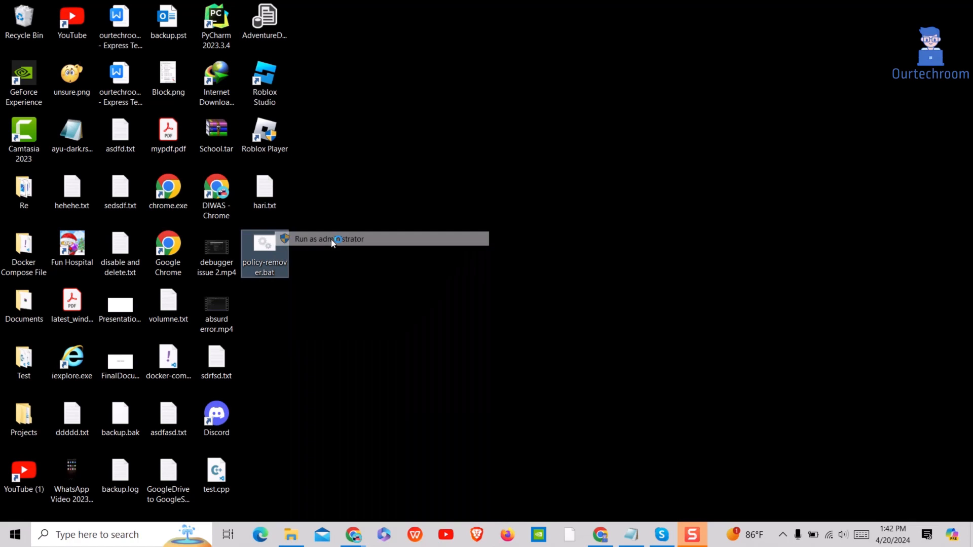
left_click(328, 239)
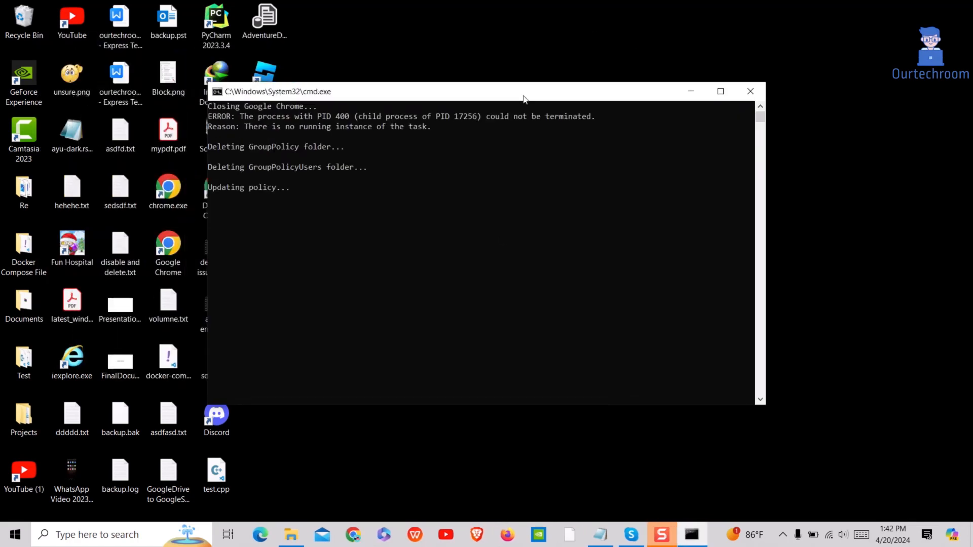
mouse_move(353, 245)
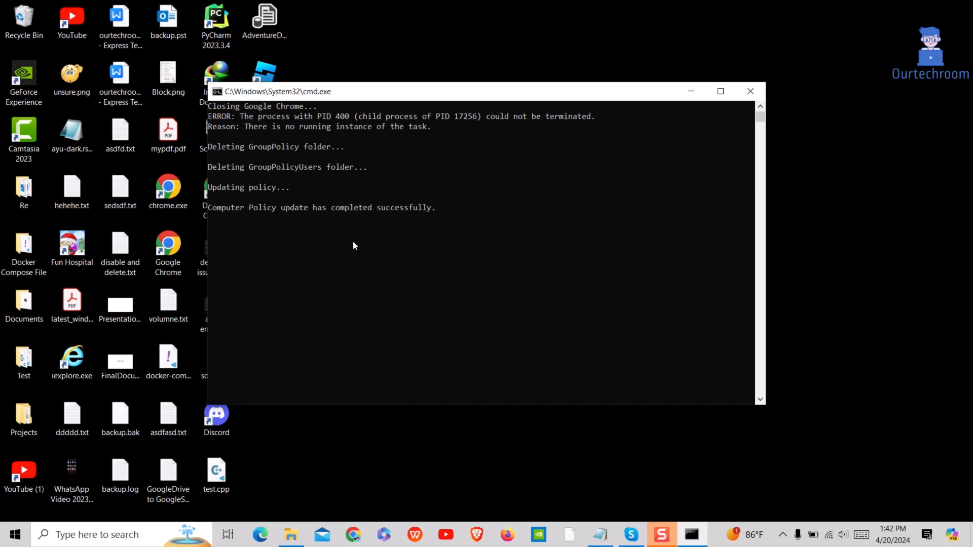
left_click(351, 237)
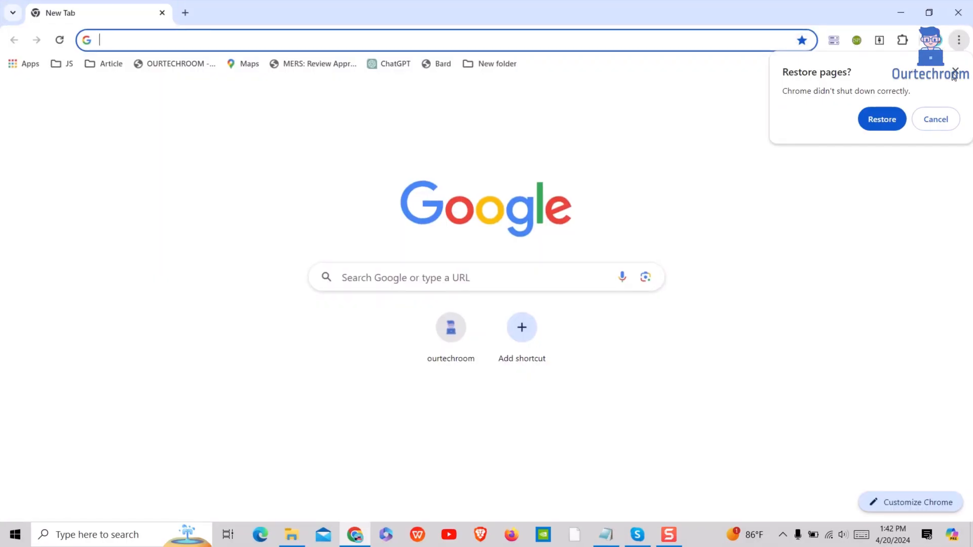
- Show Chrome's Downloads page listing today's delete_chrome_policies (1).bat
left_click(959, 40)
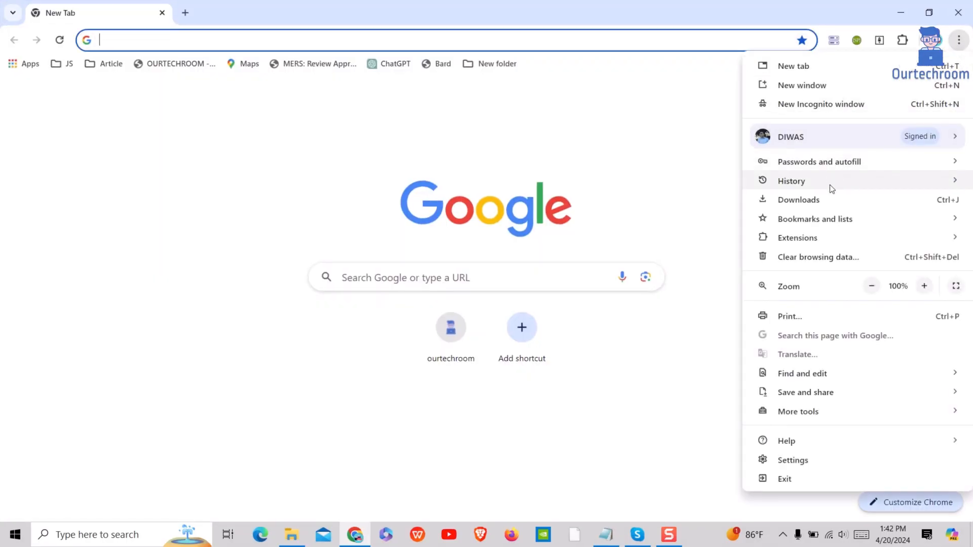
left_click(799, 199)
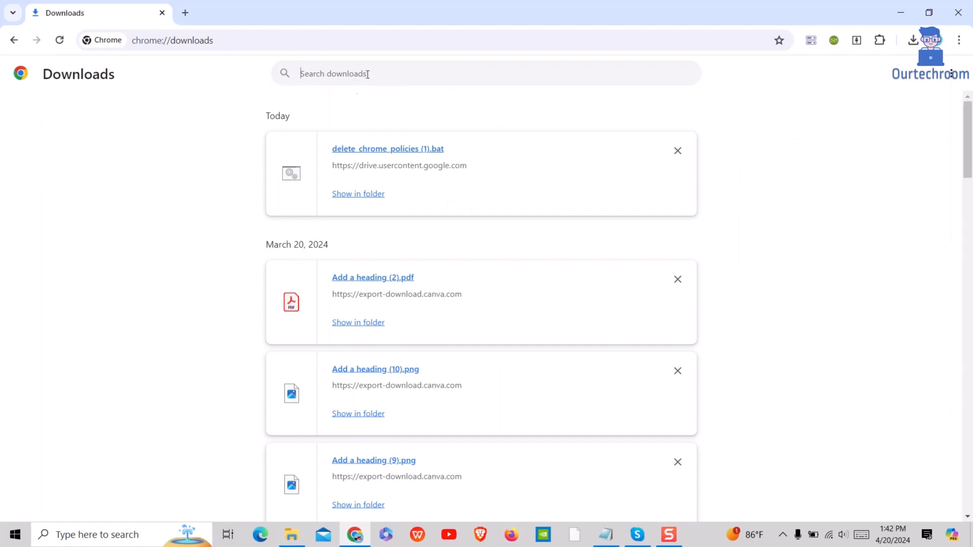